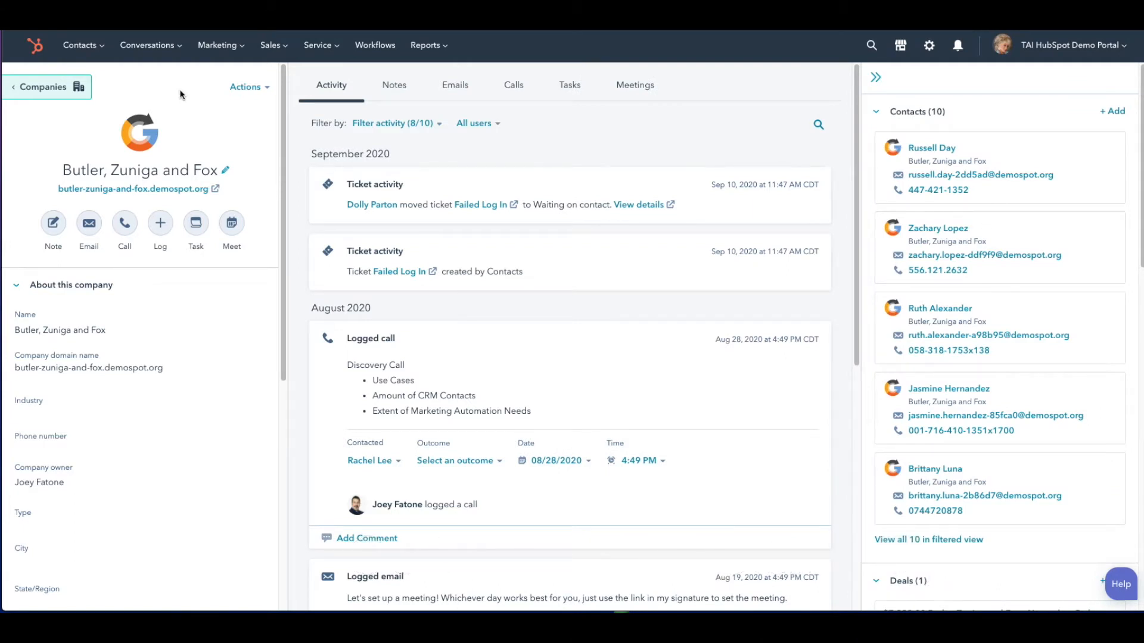
pyautogui.moveTo(178, 102)
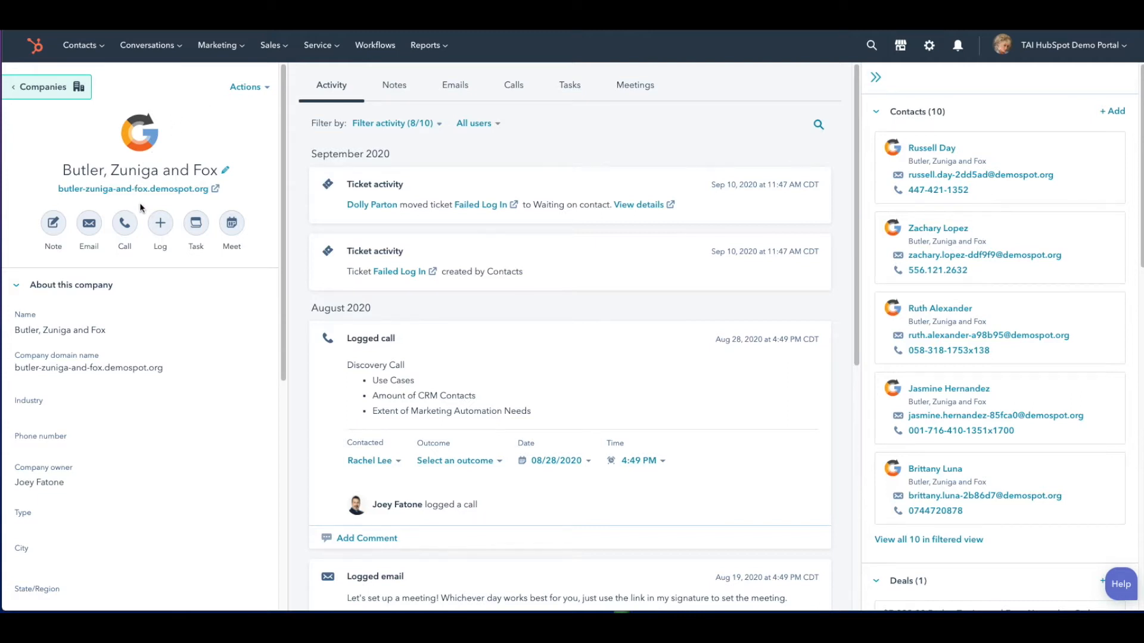
pyautogui.moveTo(150, 336)
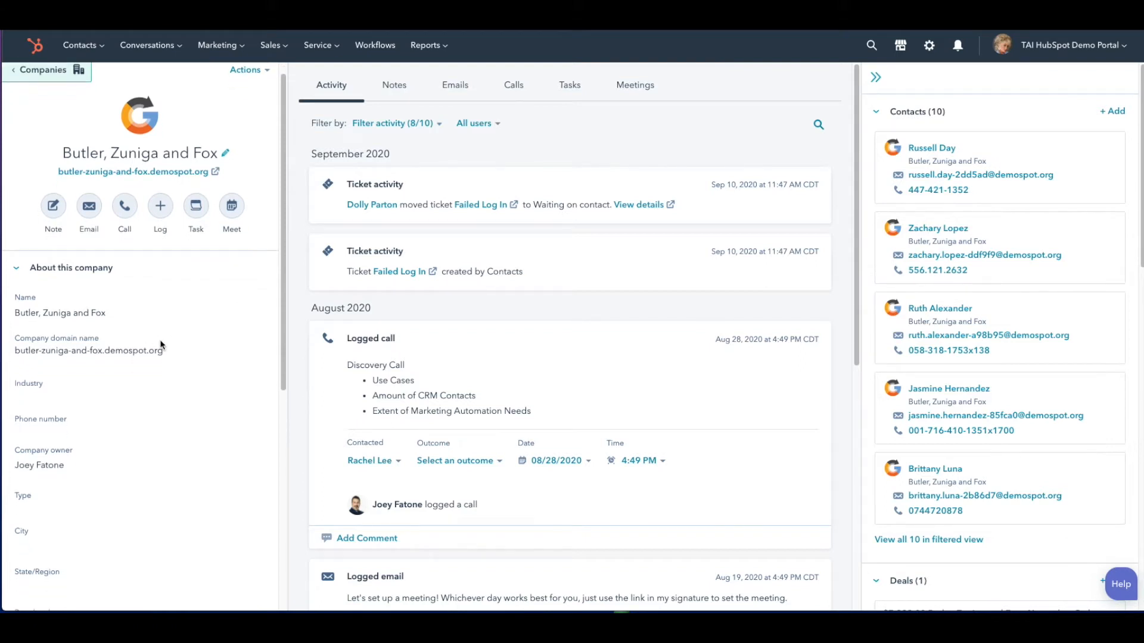
pyautogui.moveTo(41, 498)
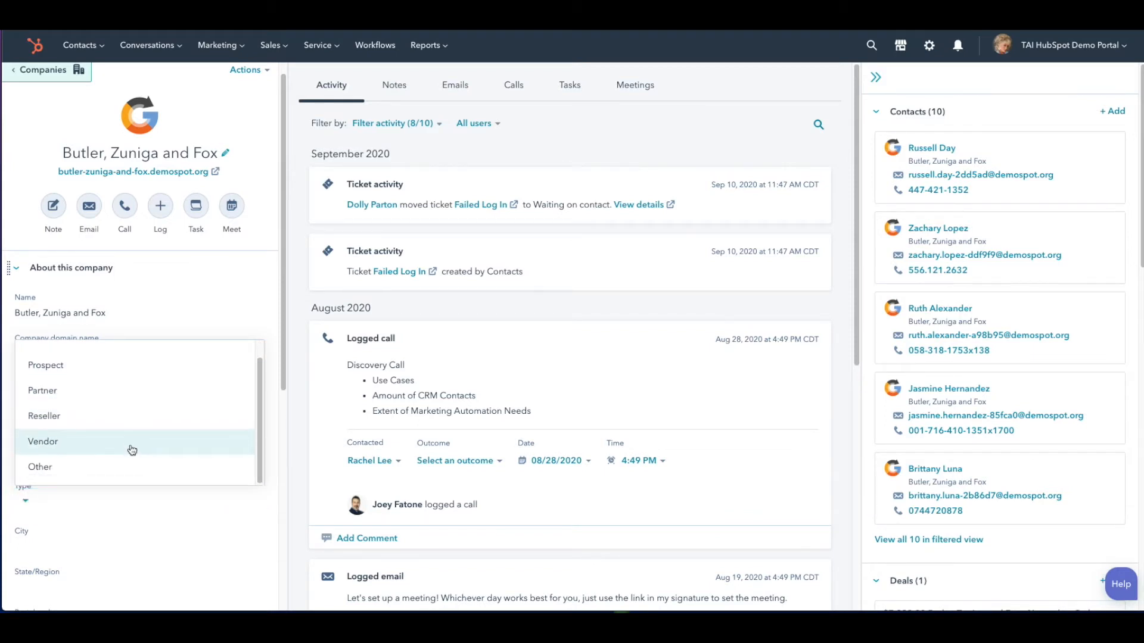
# Change the Butler, Zuniga and Fox company Type to Prospect and save
pyautogui.click(46, 365)
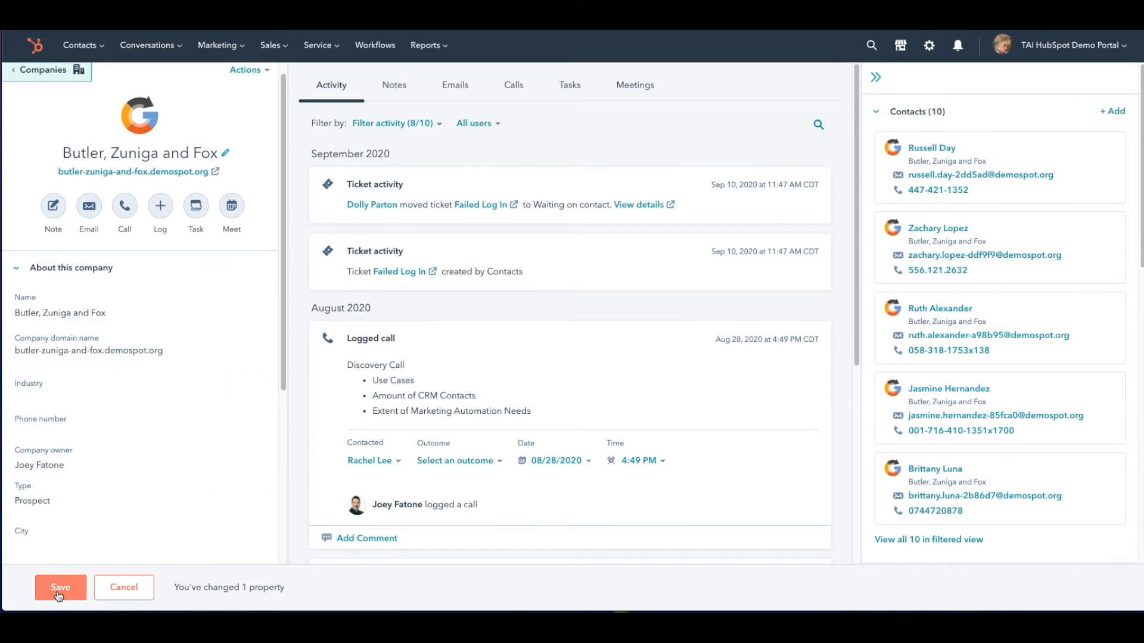
pyautogui.click(60, 588)
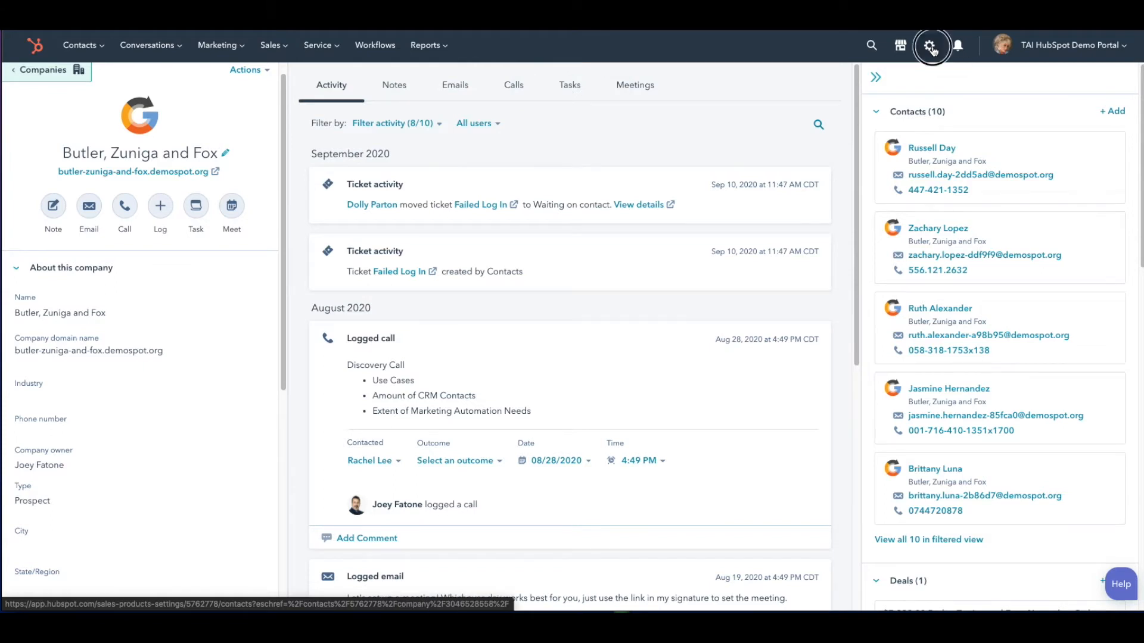
# Open Properties settings and filter the list to the 86 company properties
pyautogui.click(932, 45)
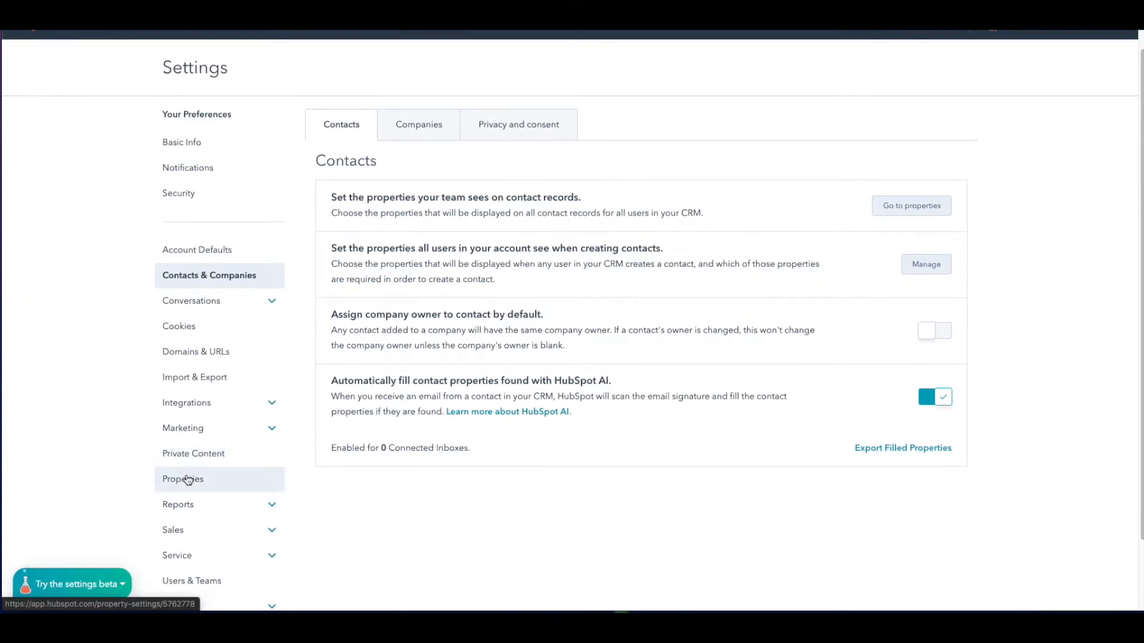
pyautogui.click(182, 478)
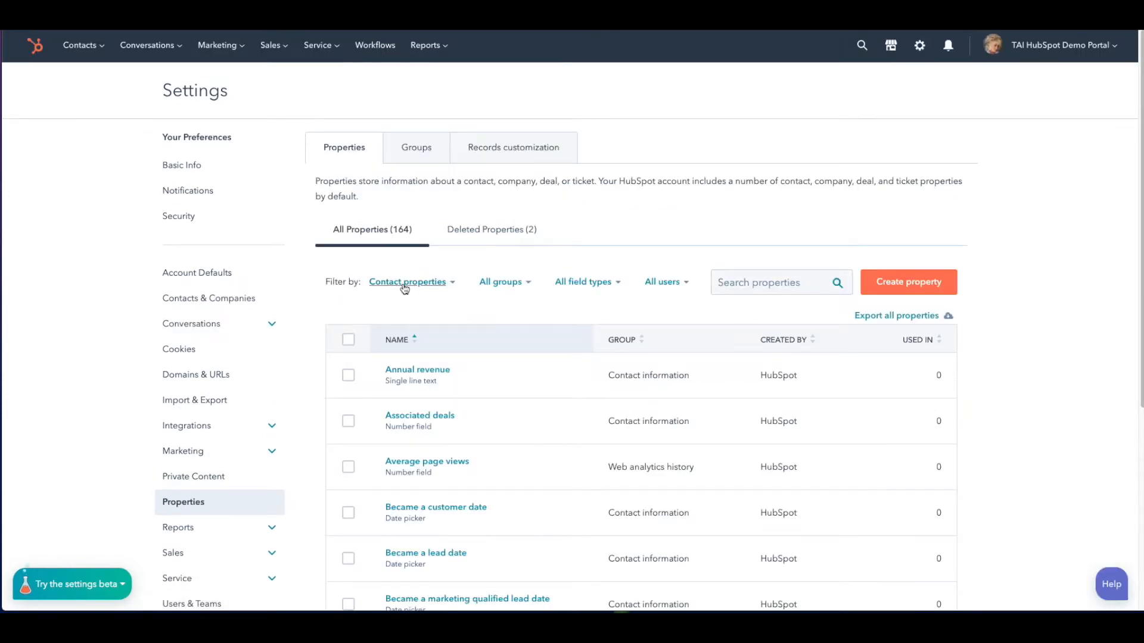
pyautogui.click(407, 283)
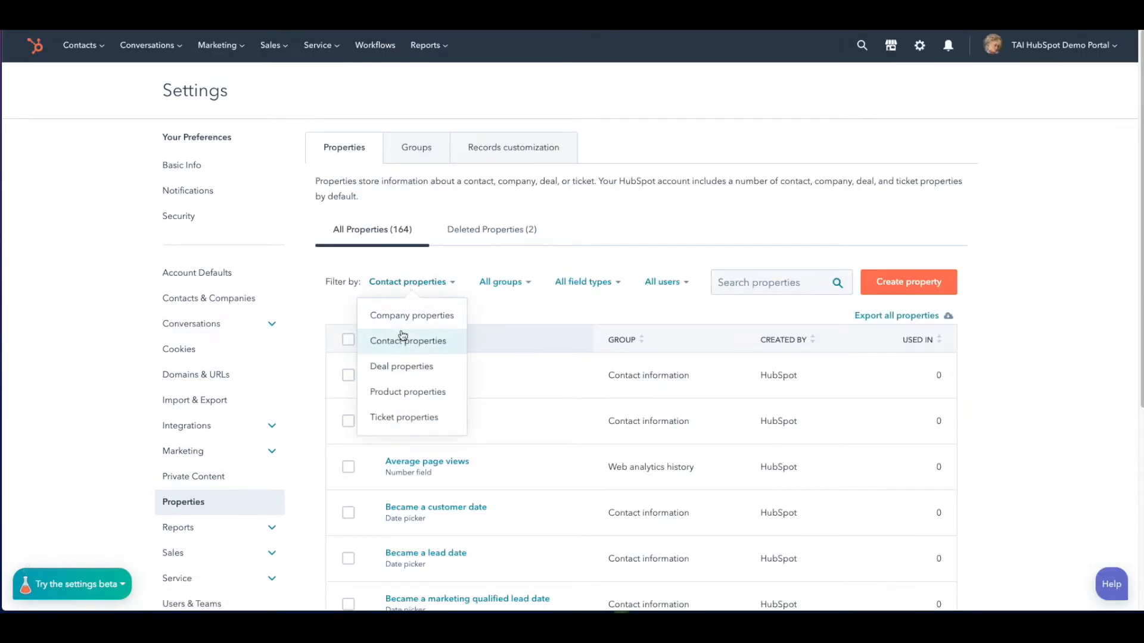
pyautogui.click(411, 315)
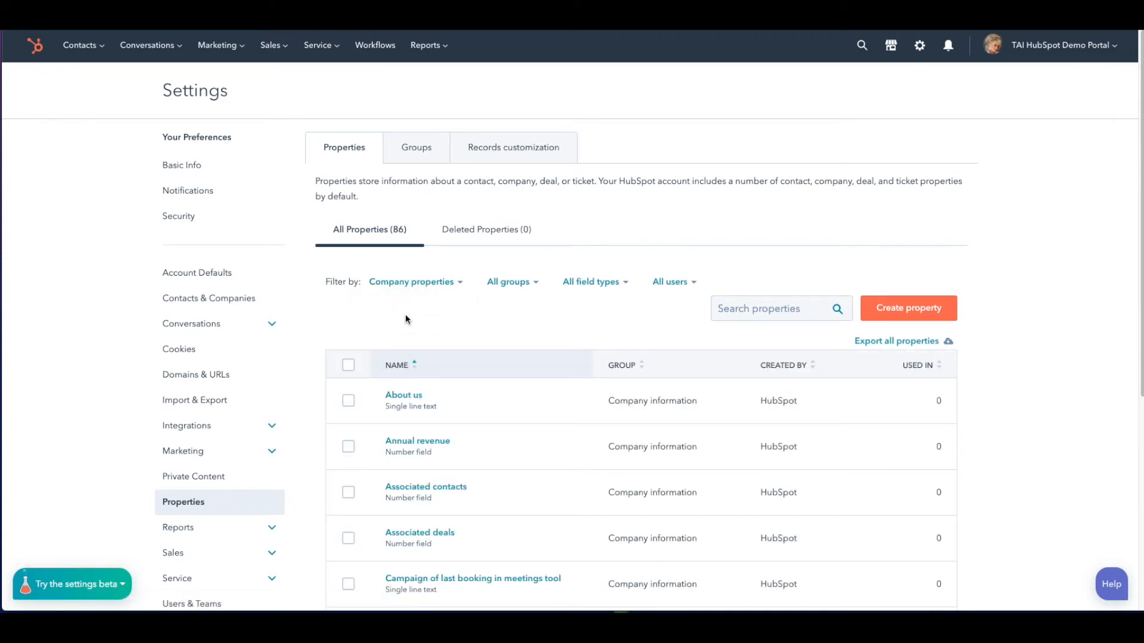
# Search properties for 'Typ' and edit the company Type property
pyautogui.write('T')
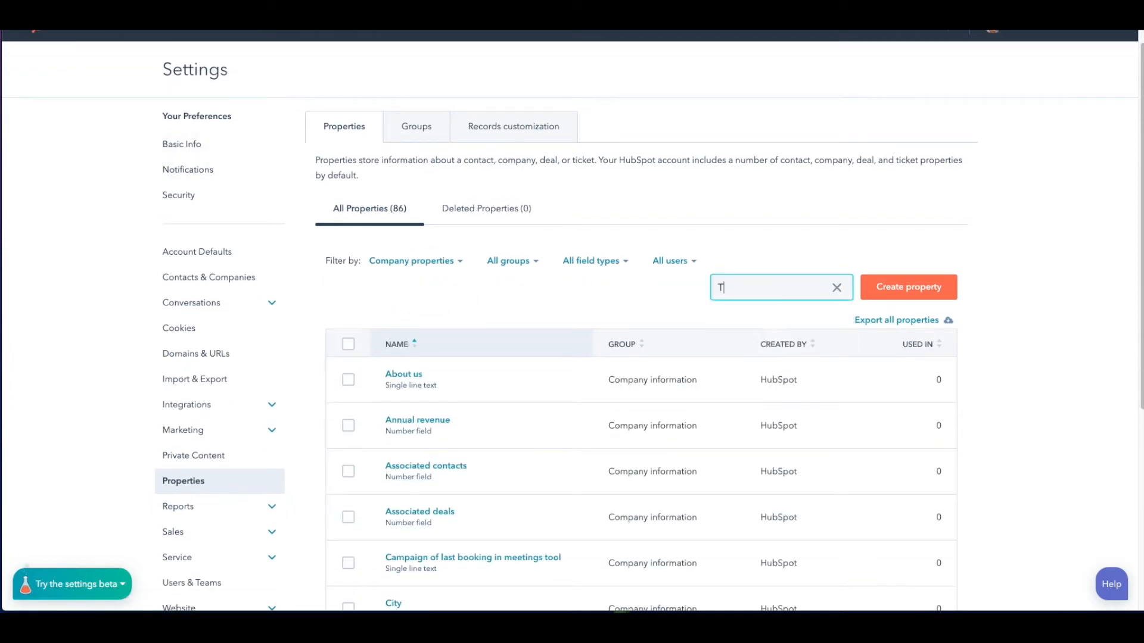
pyautogui.write('yp')
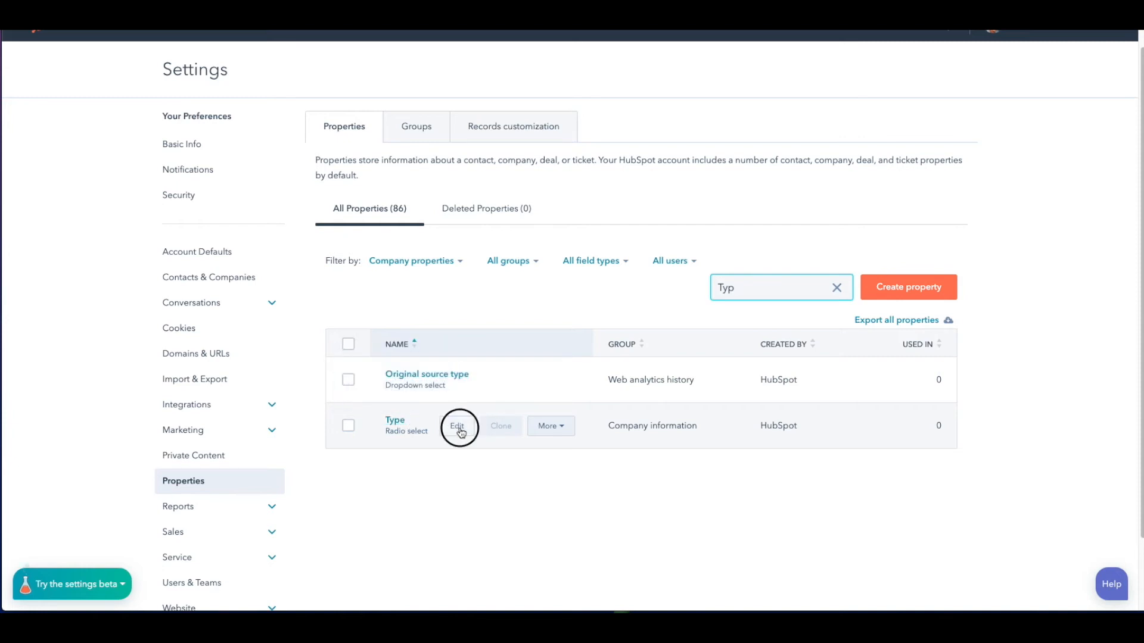
pyautogui.click(457, 426)
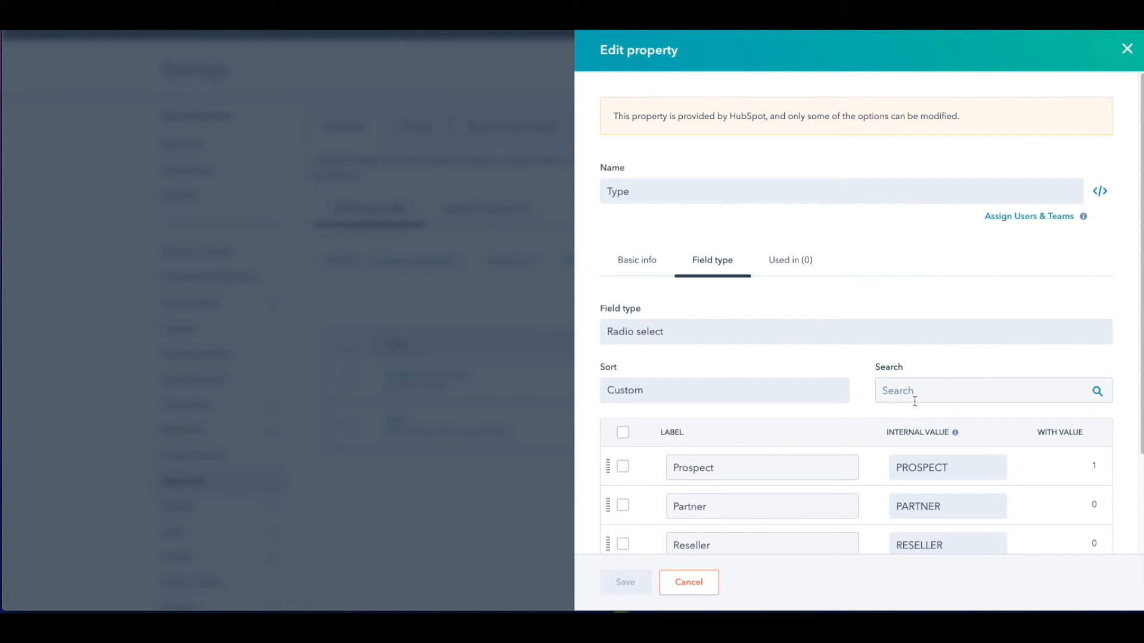
# Review the Type options Prospect through Other, then close the editor without saving
pyautogui.scroll(-3)
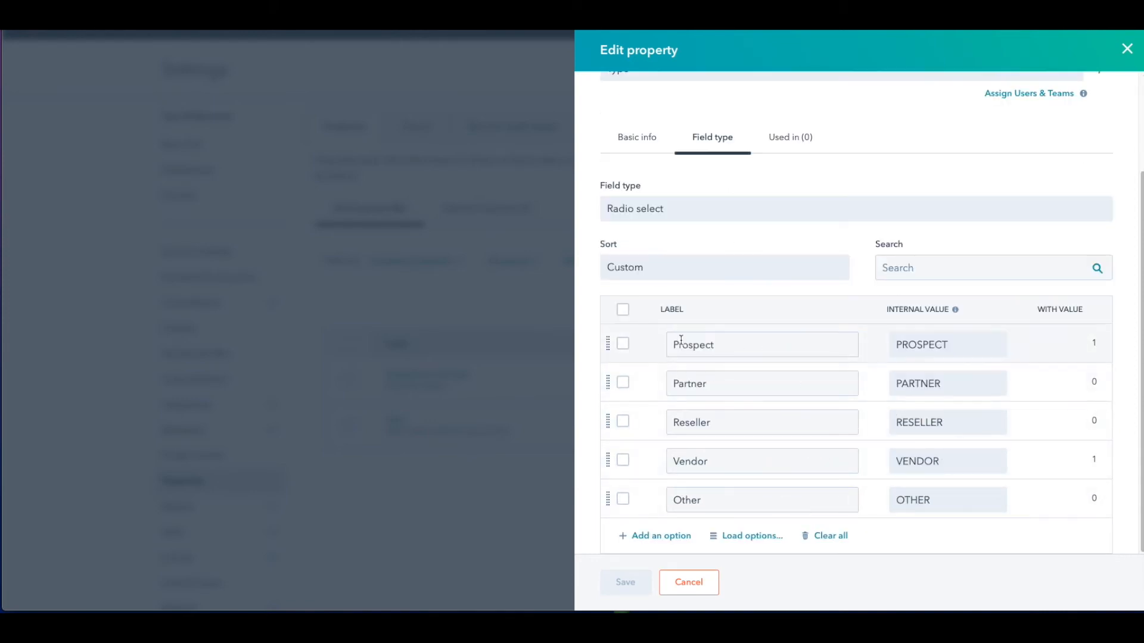
pyautogui.click(761, 383)
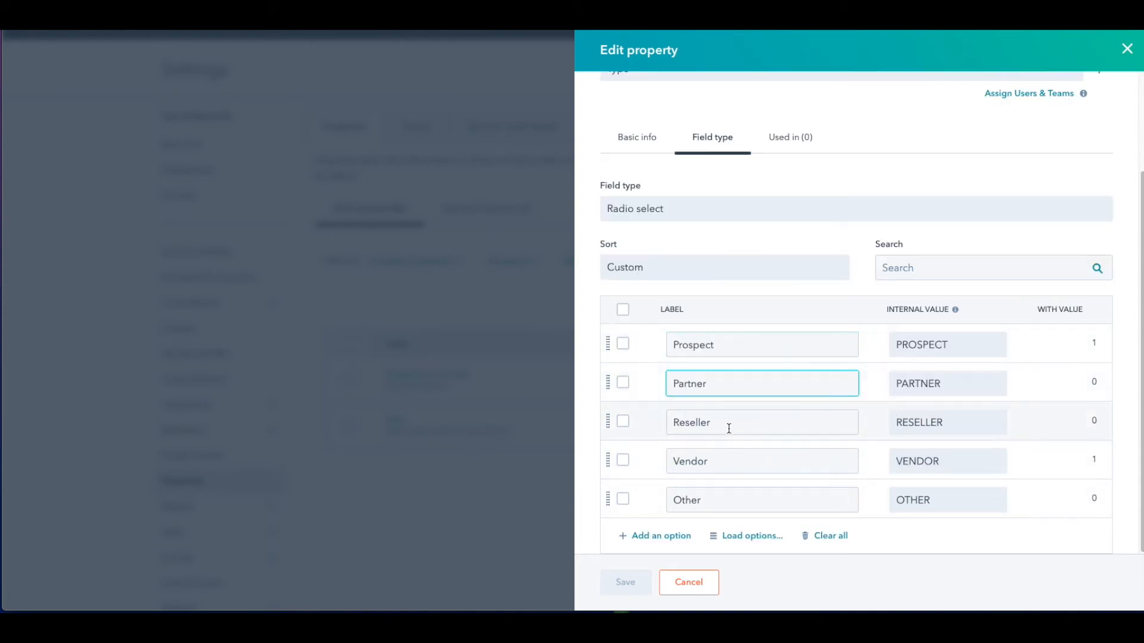
pyautogui.click(761, 499)
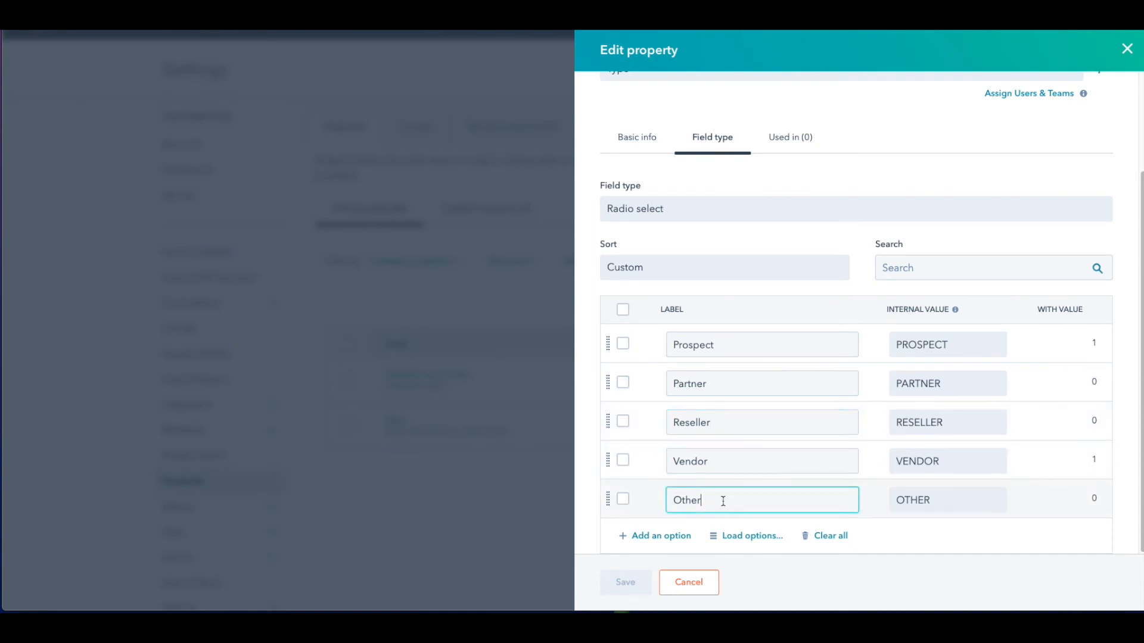
pyautogui.moveTo(741, 387)
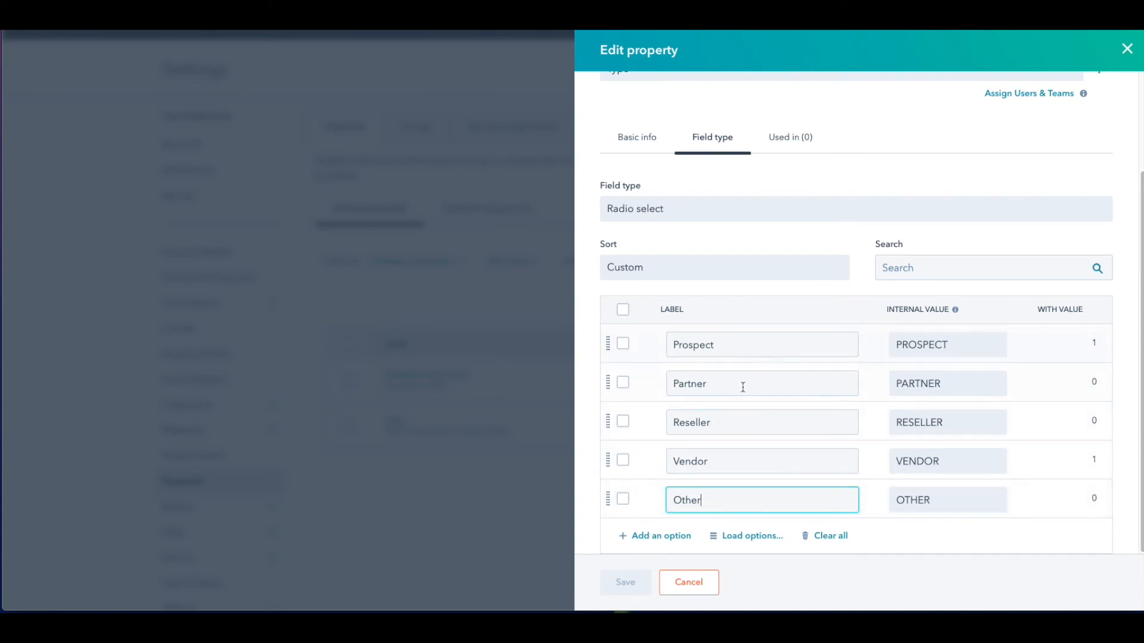
pyautogui.click(686, 582)
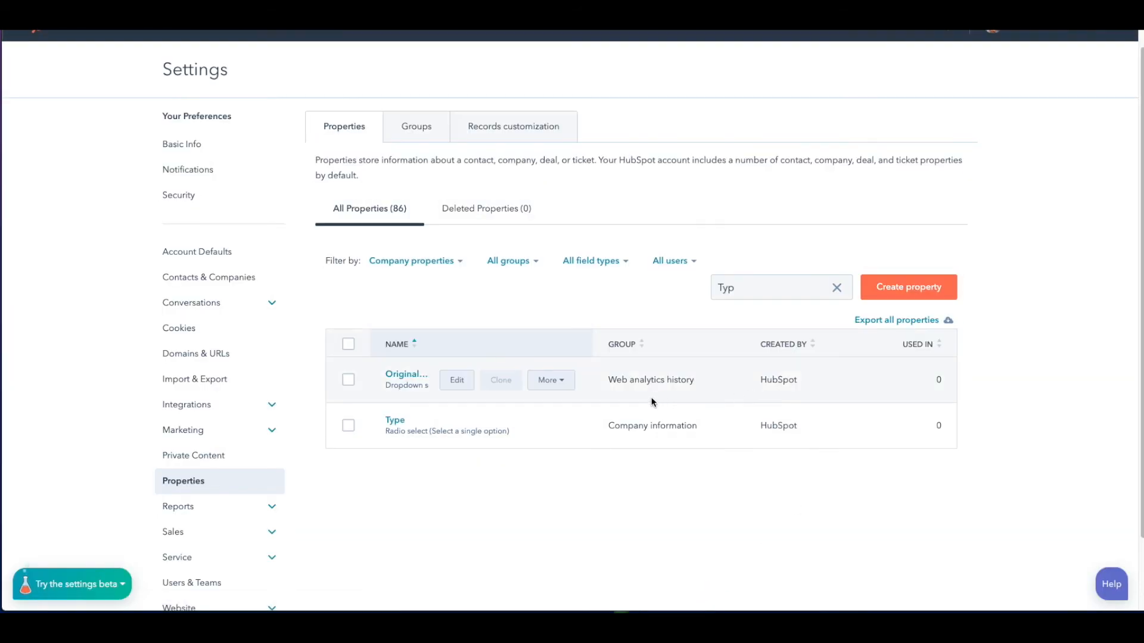